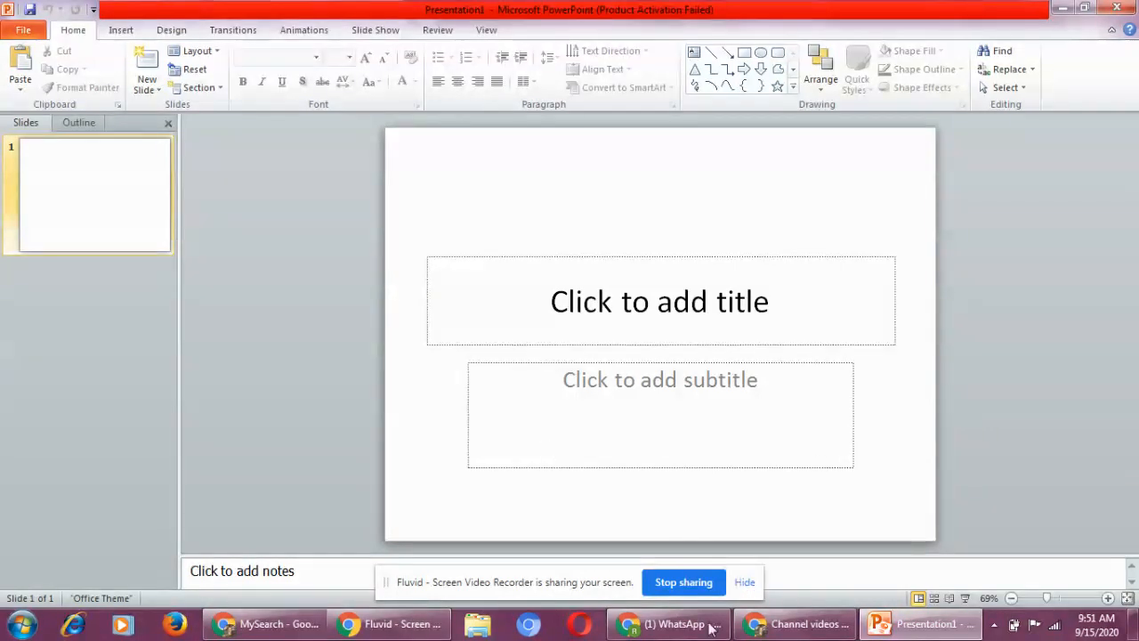
mouse_move(669, 496)
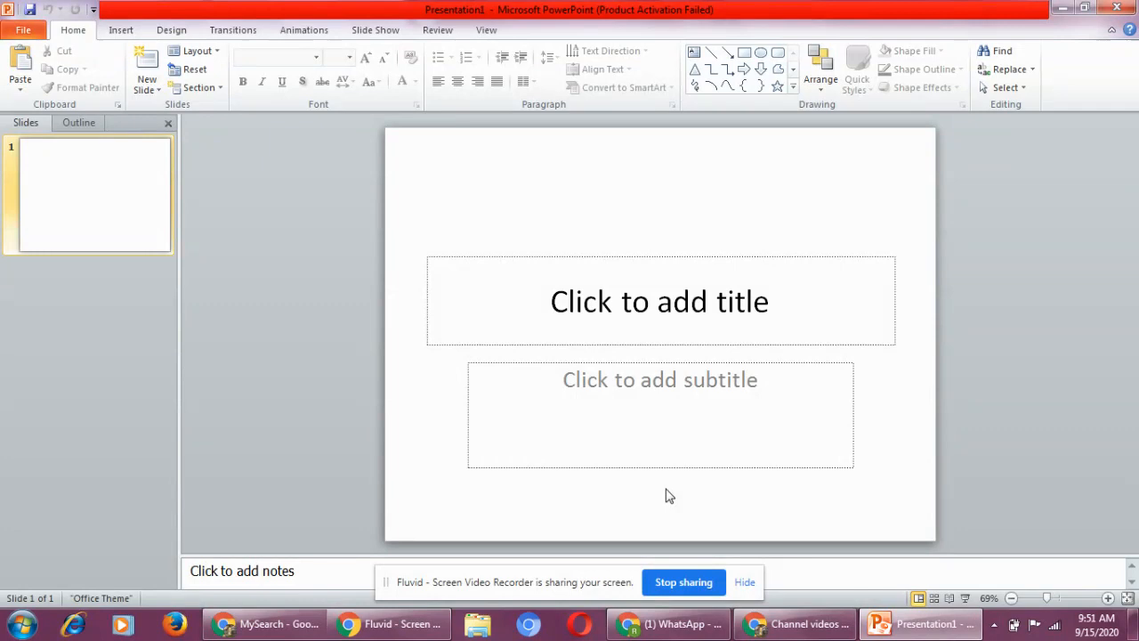
mouse_move(278, 240)
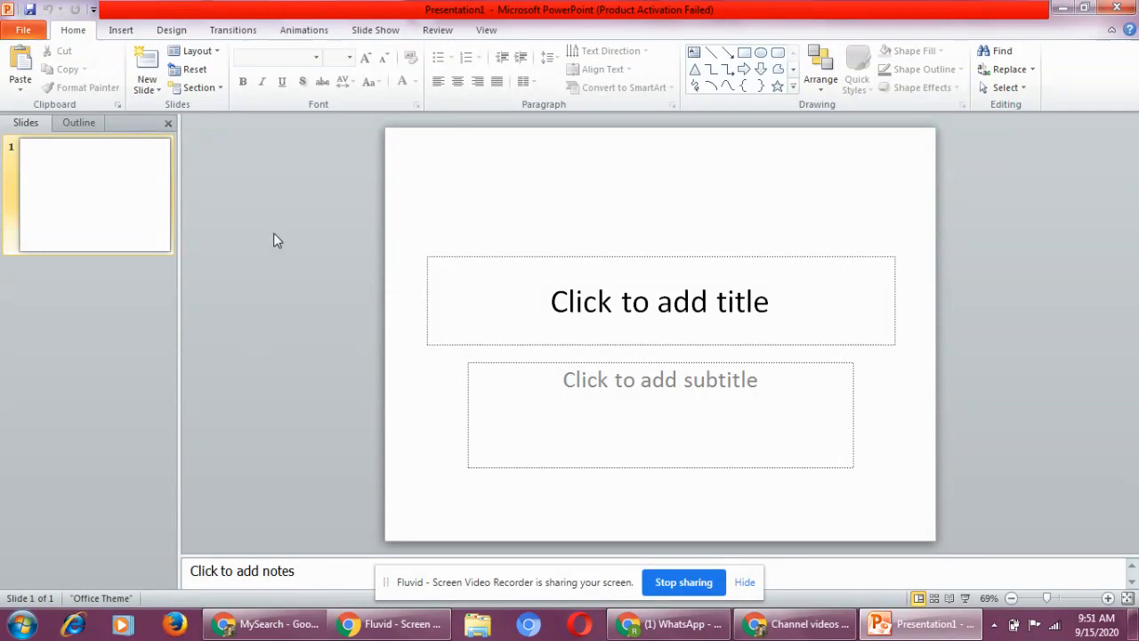
mouse_move(347, 280)
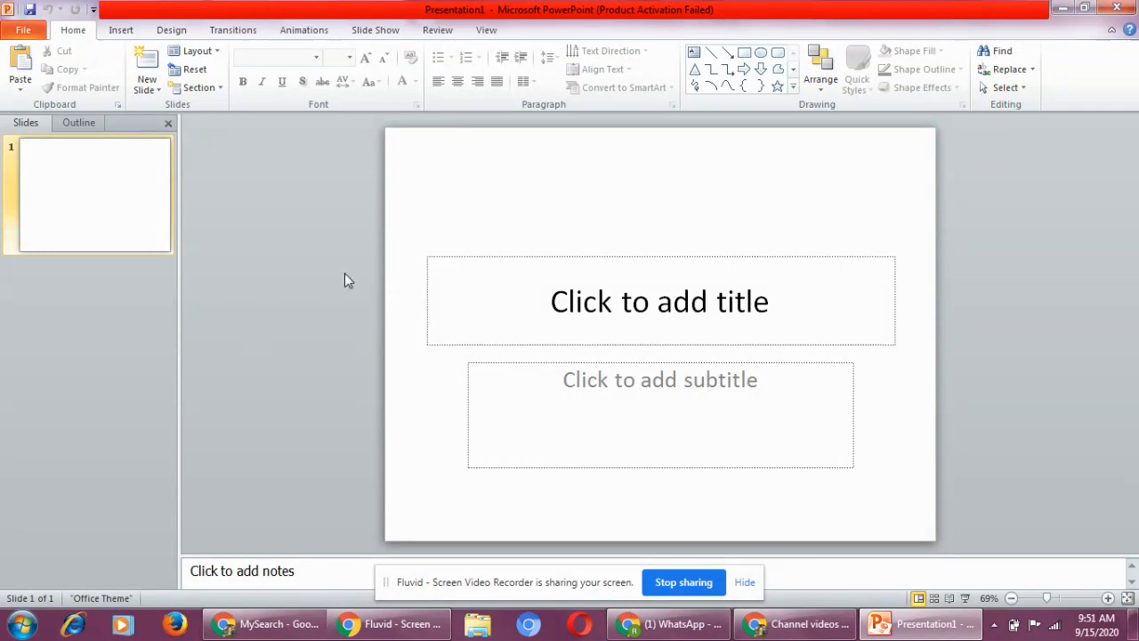
mouse_move(23, 29)
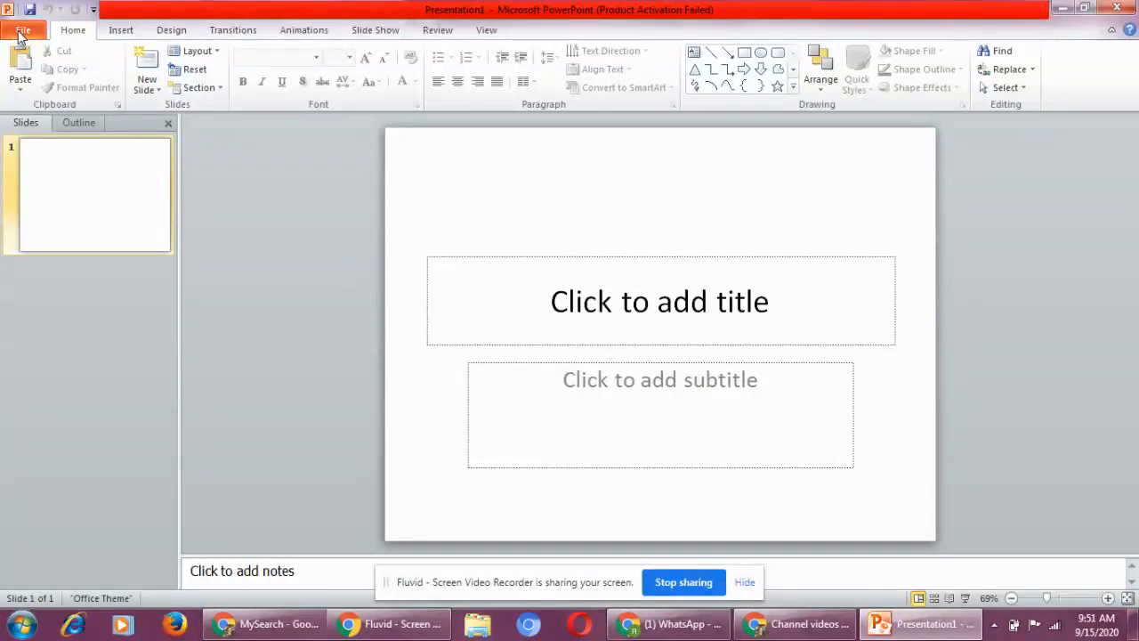
Step: Show the Available Templates and Themes page under File > New
left_click(24, 30)
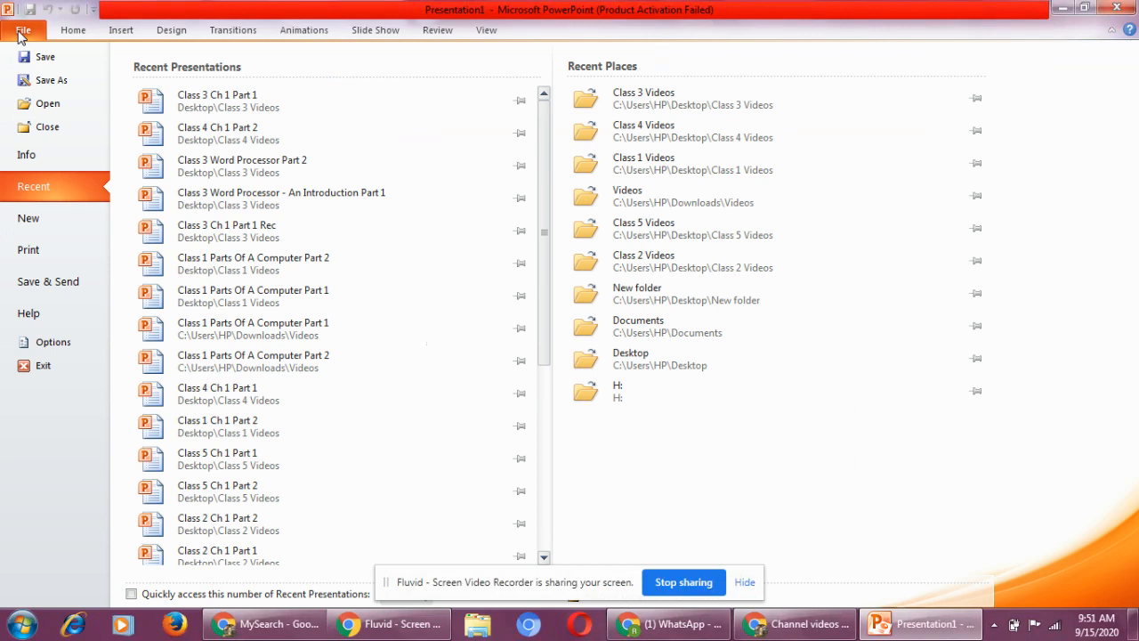
mouse_move(58, 223)
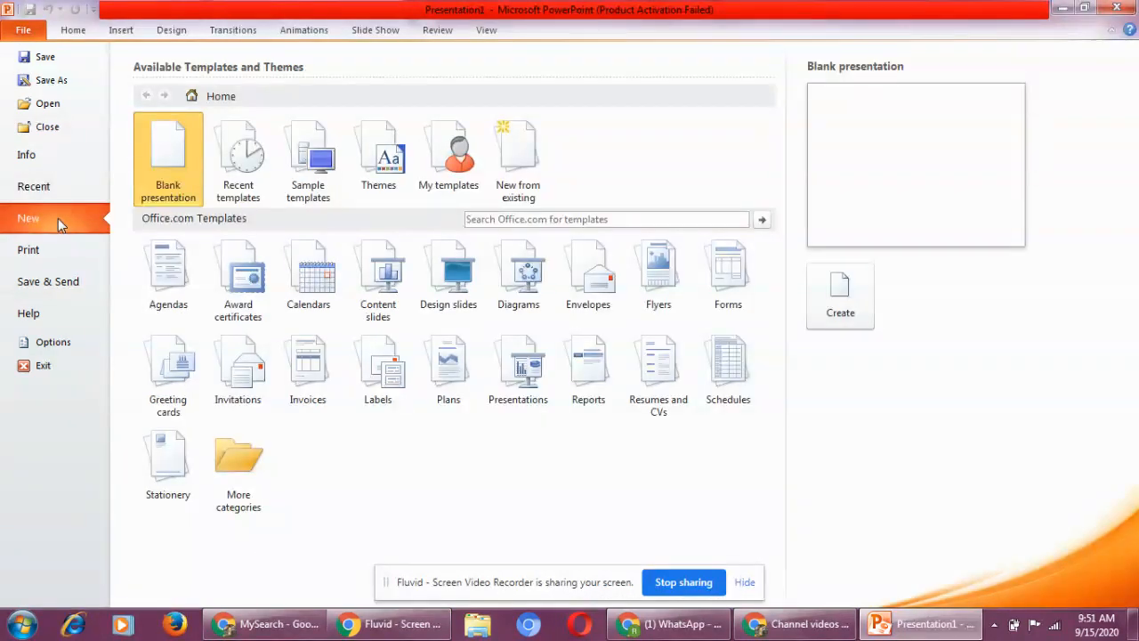
left_click(307, 156)
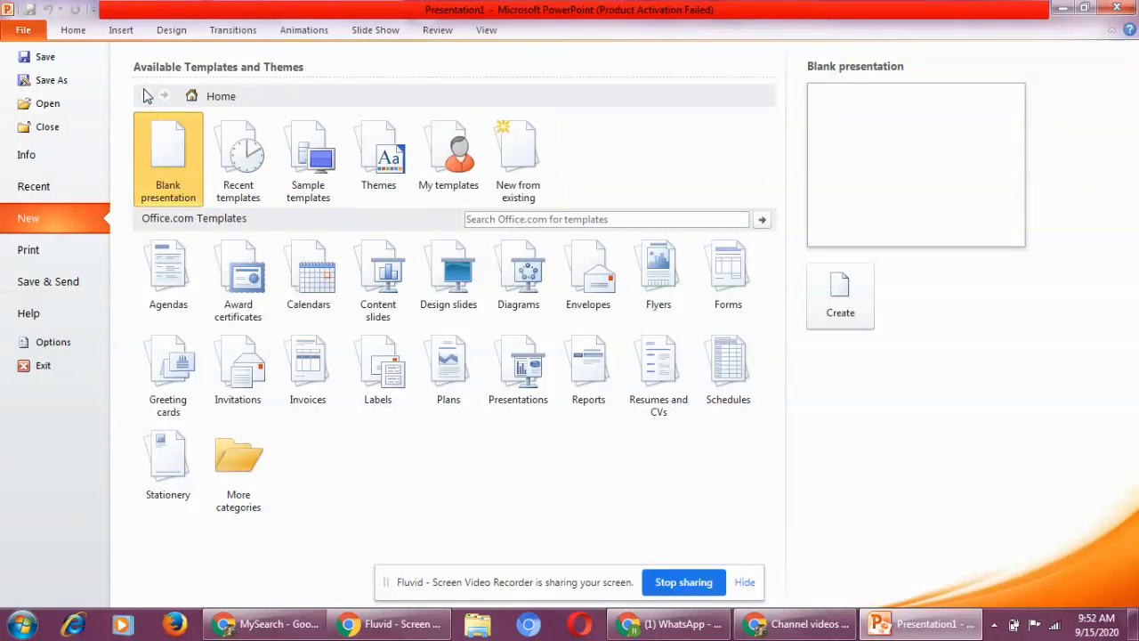
mouse_move(307, 155)
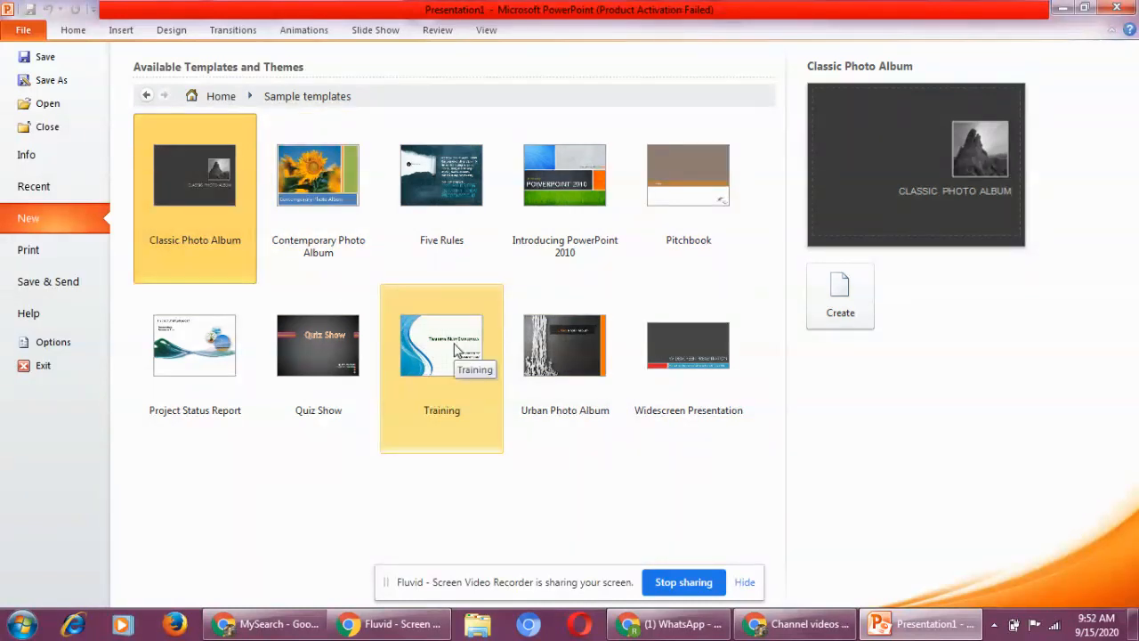
mouse_move(405, 536)
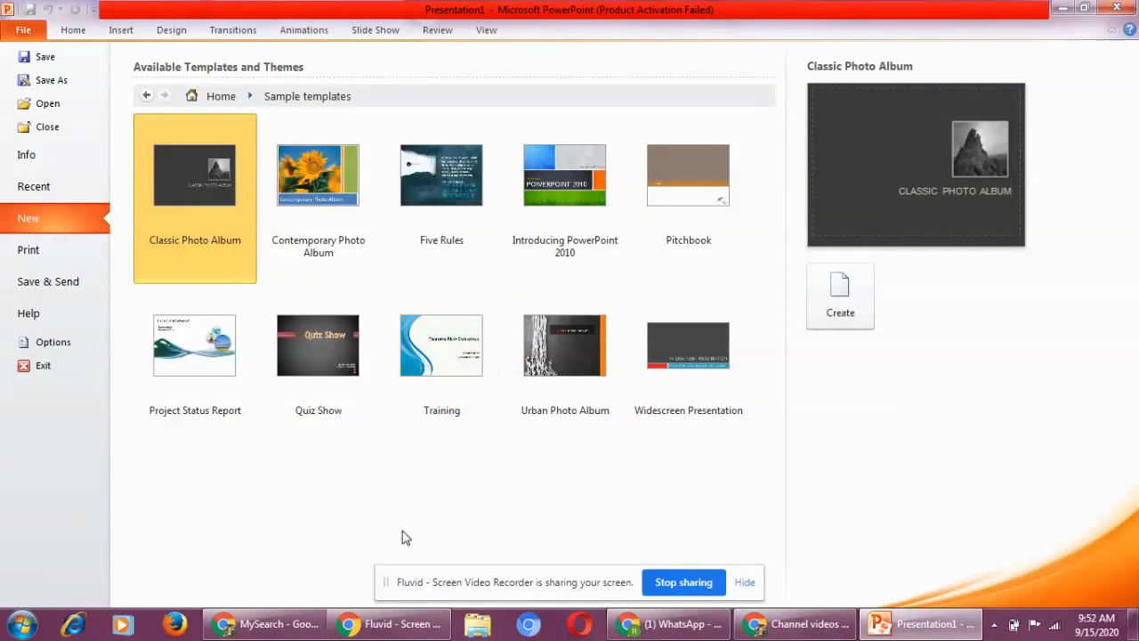
mouse_move(347, 274)
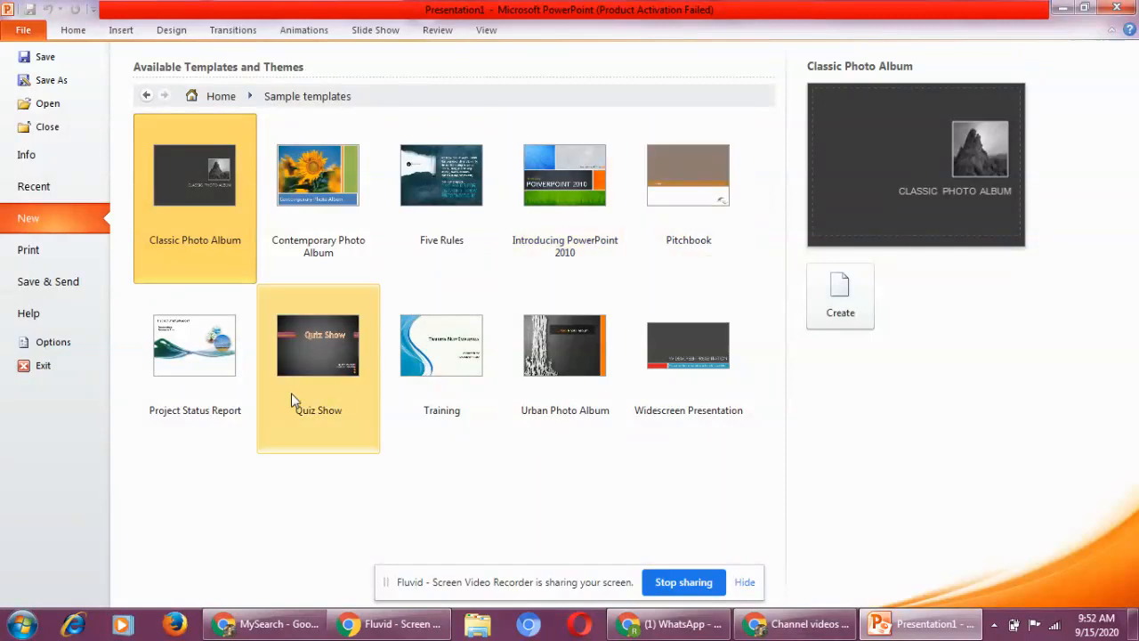
mouse_move(301, 426)
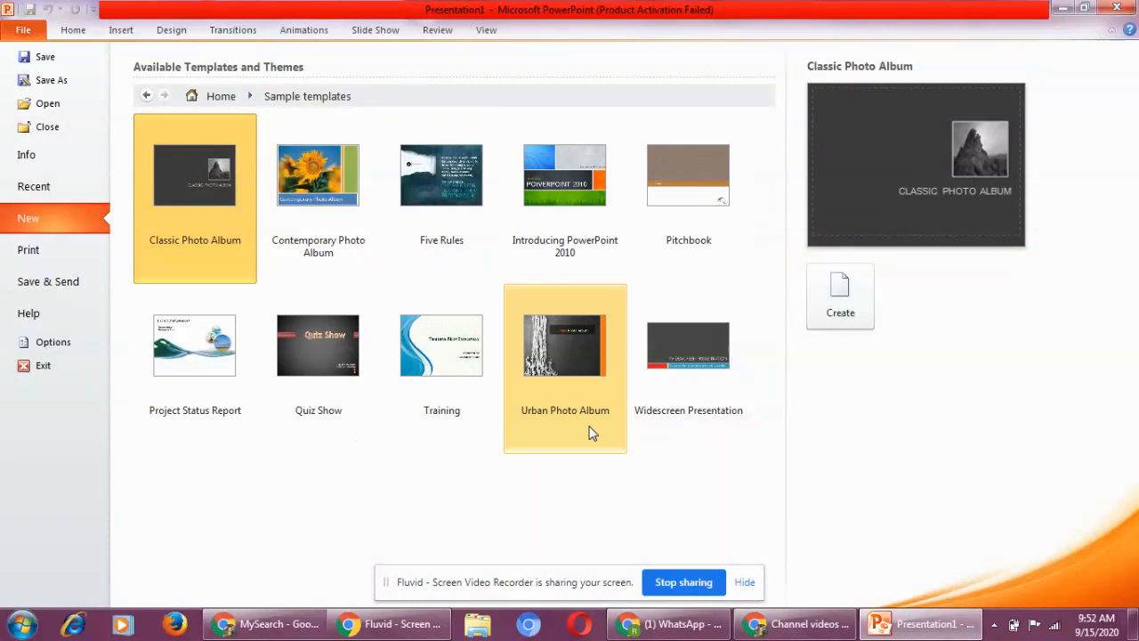
mouse_move(712, 445)
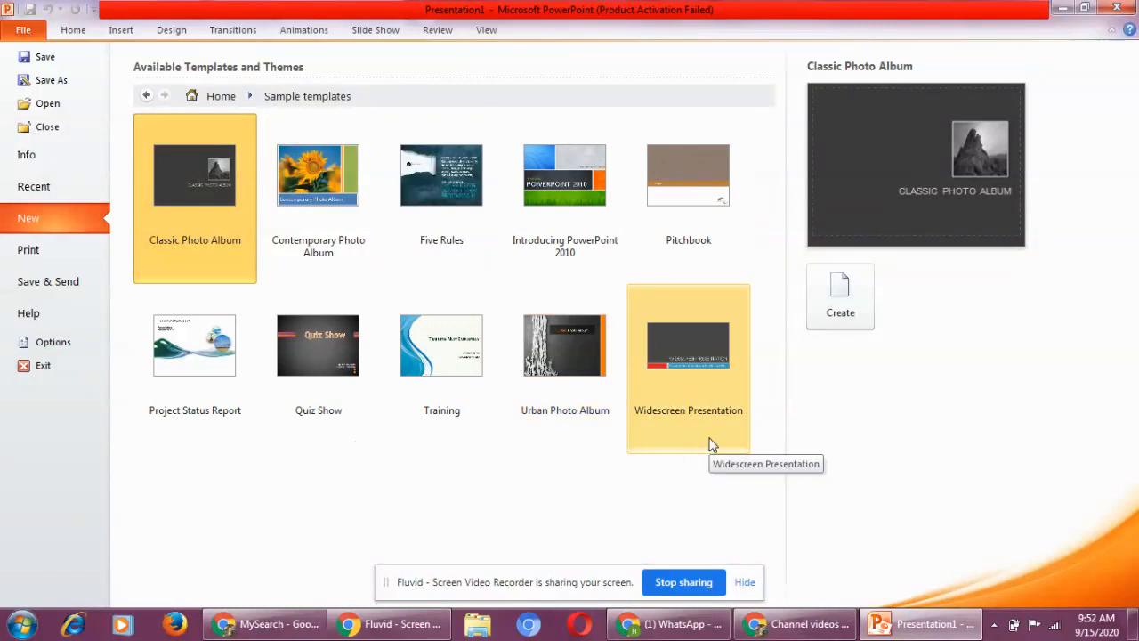
mouse_move(611, 286)
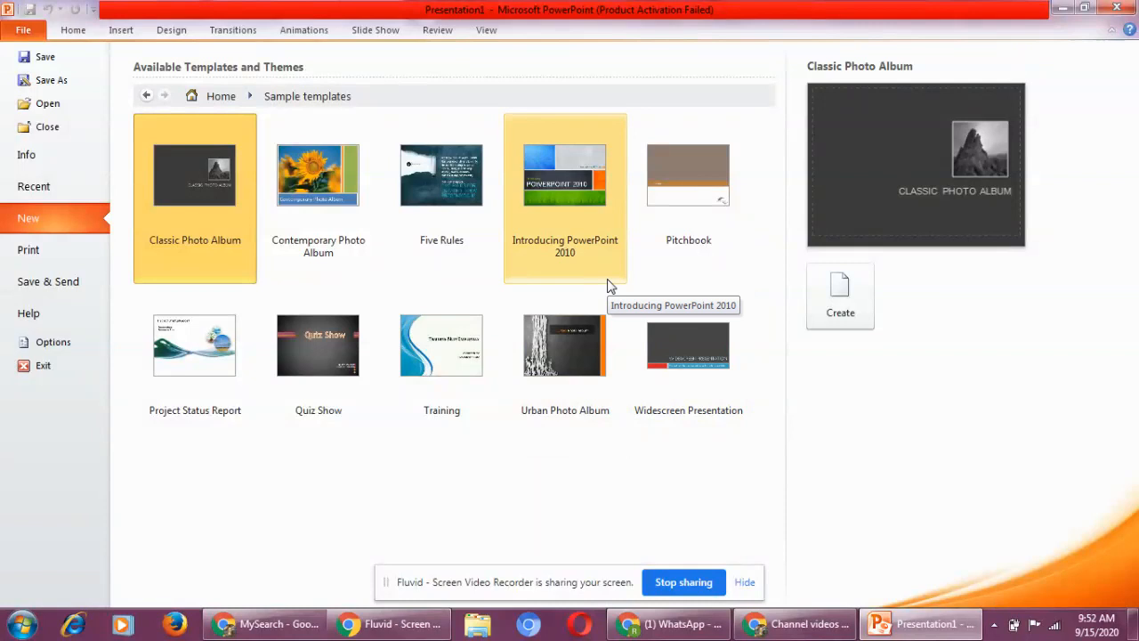
Step: Create a presentation from the 'Introducing PowerPoint 2010' sample template
left_click(566, 175)
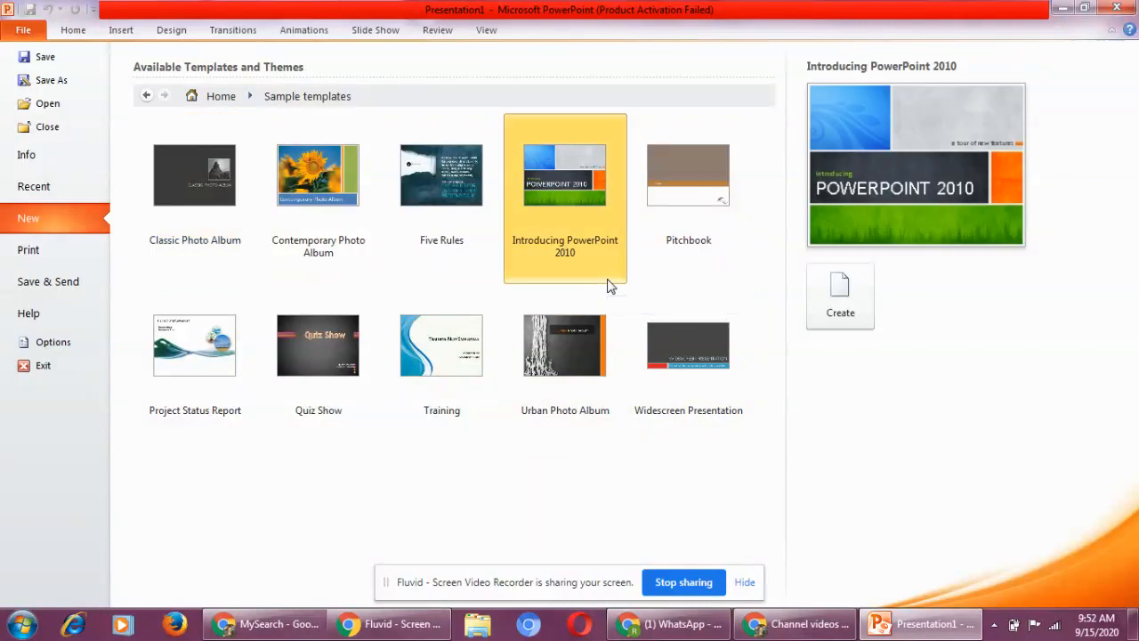
mouse_move(840, 295)
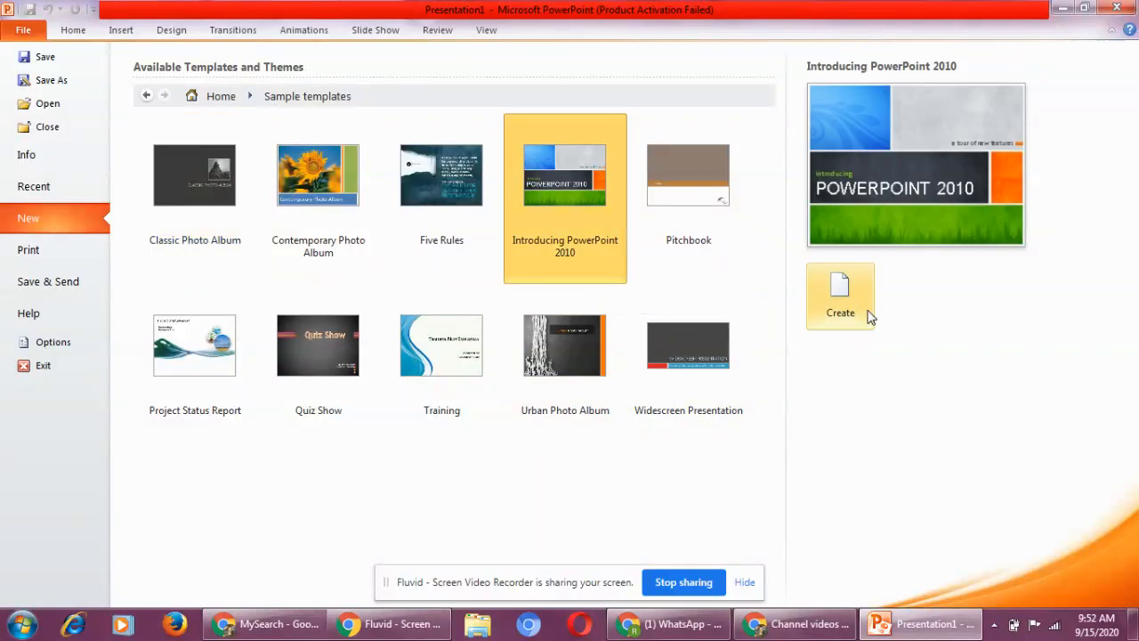
left_click(840, 295)
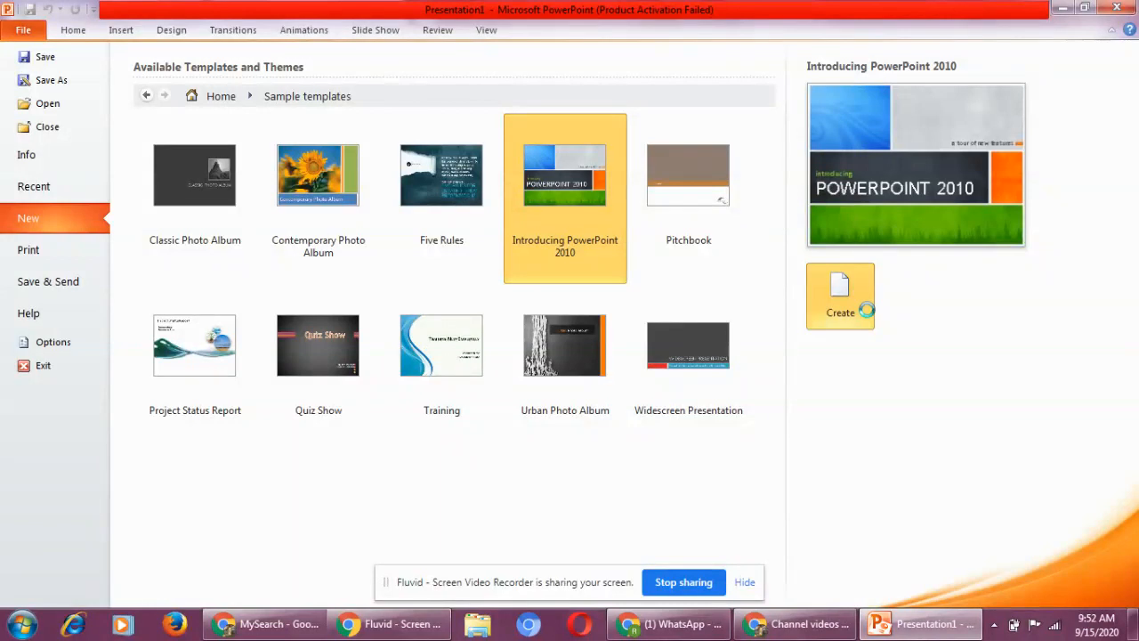
Step: Scroll the Slides pane through all 20 slides and back to slide 1
left_click(840, 296)
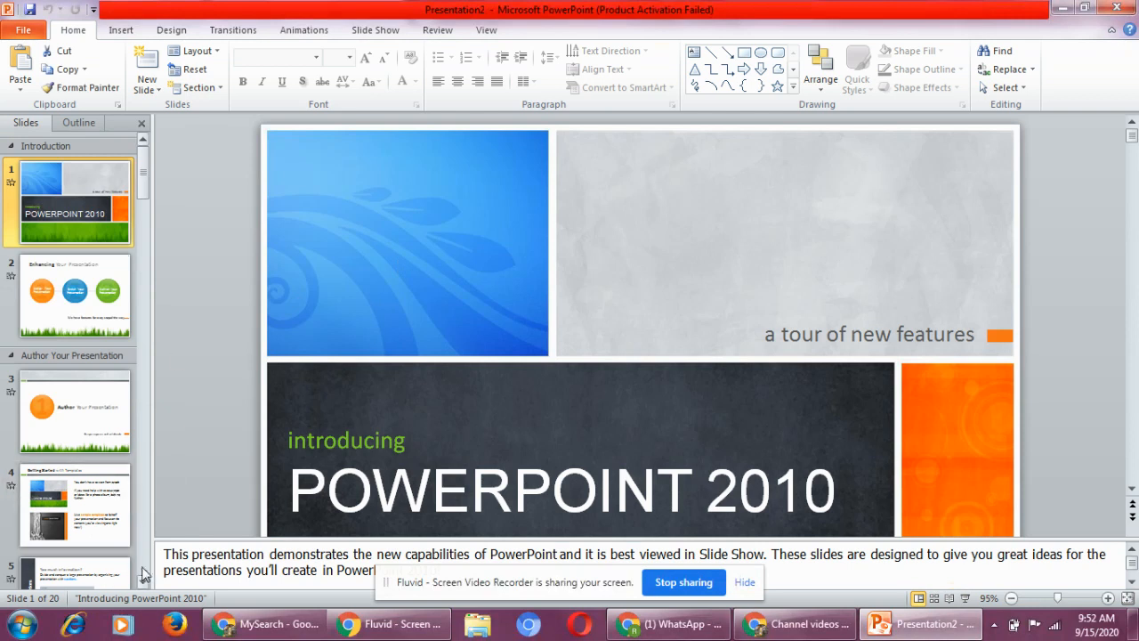
scroll("down", 3)
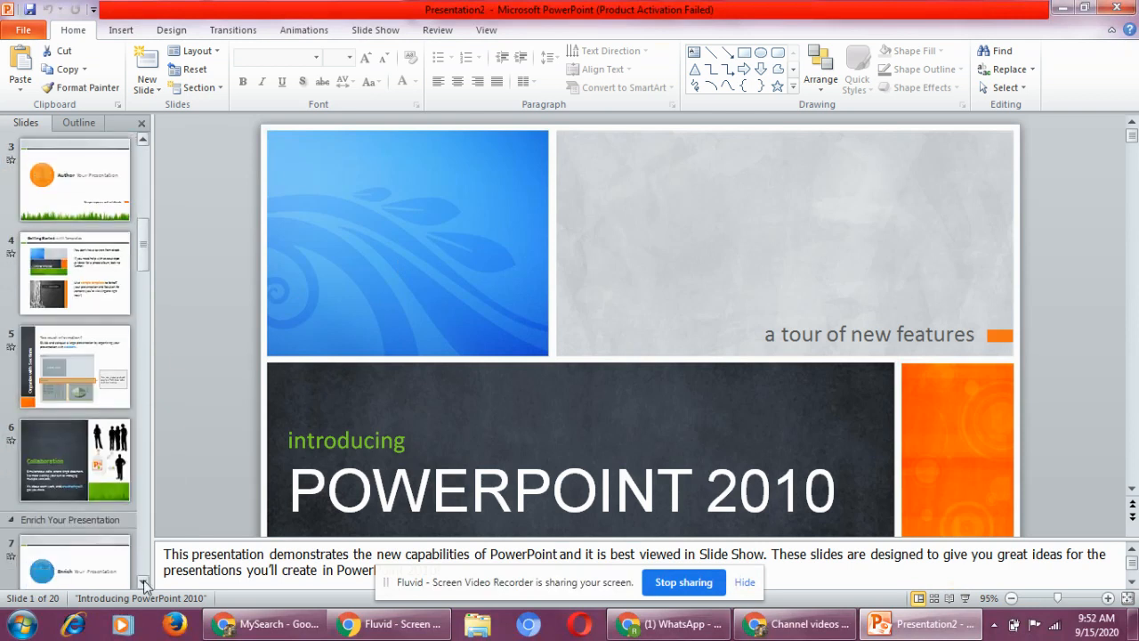
scroll("down", 3)
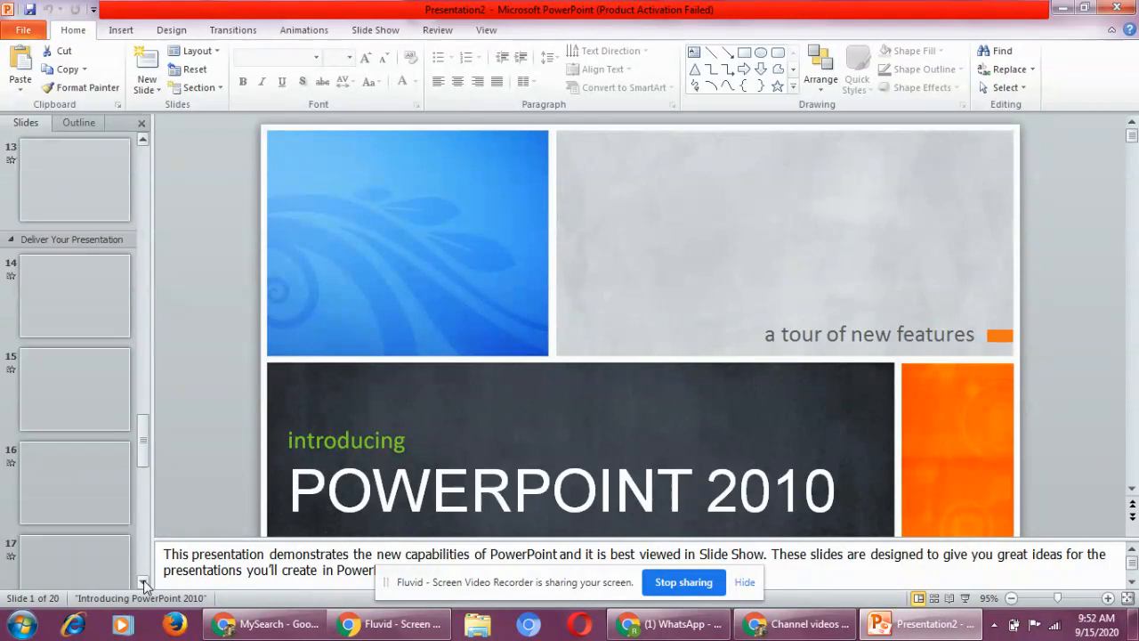
scroll("down", 3)
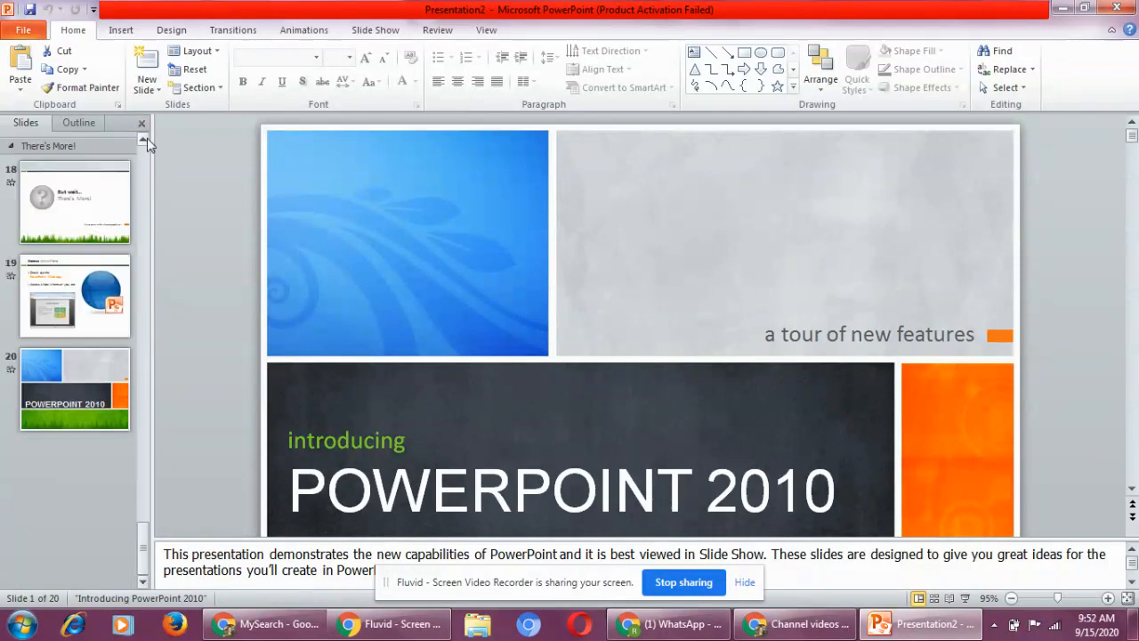
scroll("up", 3)
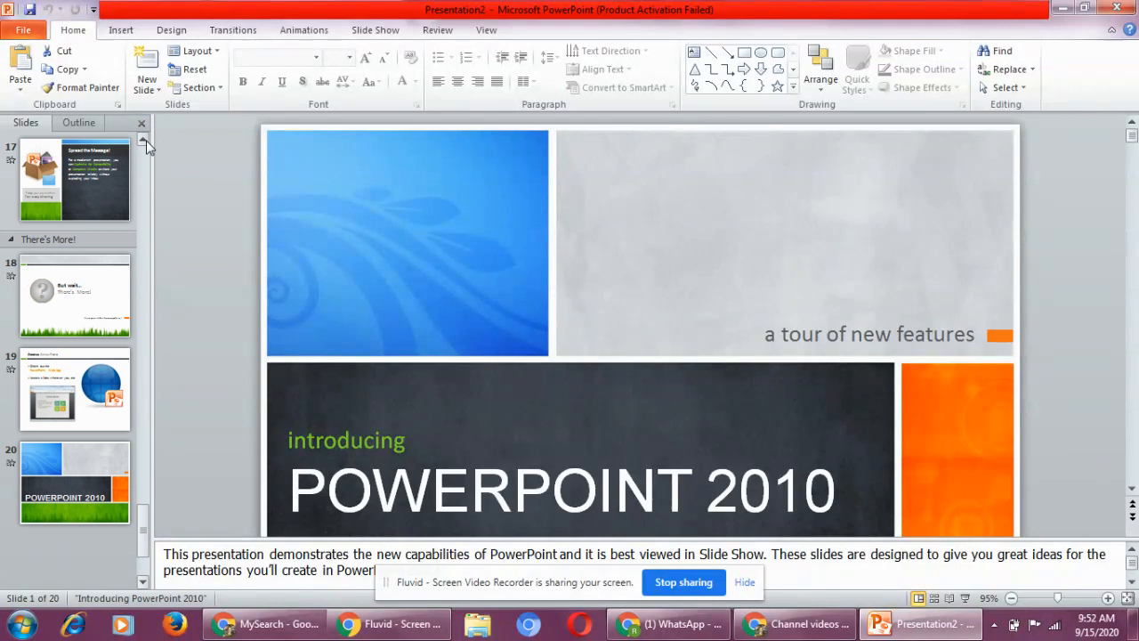
scroll("up", 3)
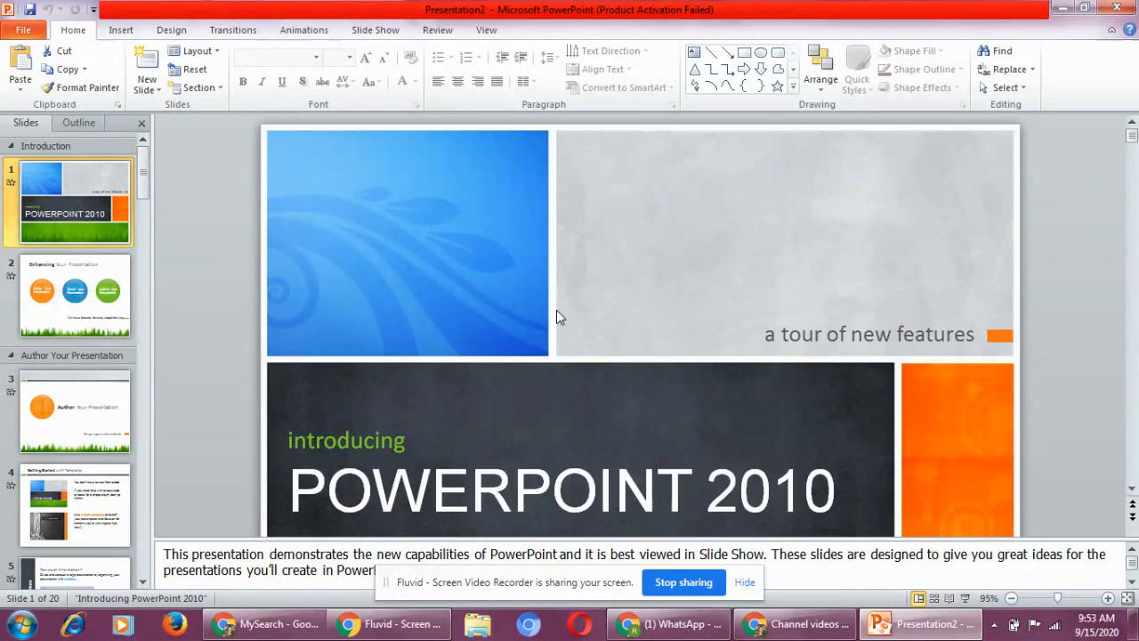
mouse_move(587, 457)
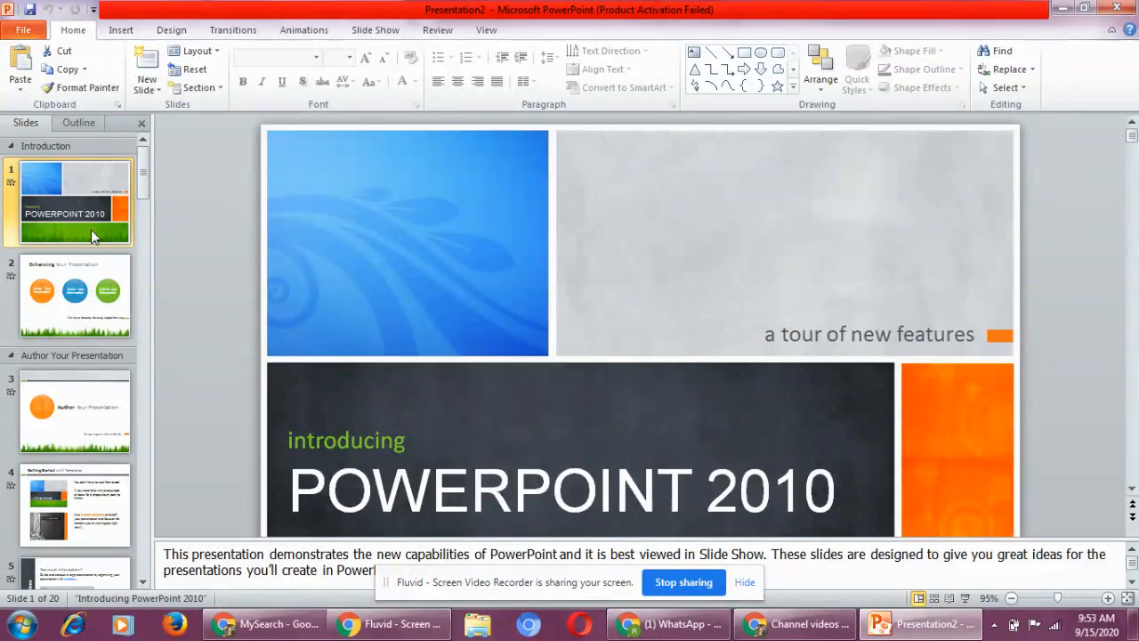
Step: On slide 2, select the Author, Enrich, and Enhancing Your Presentation text placeholders
left_click(75, 295)
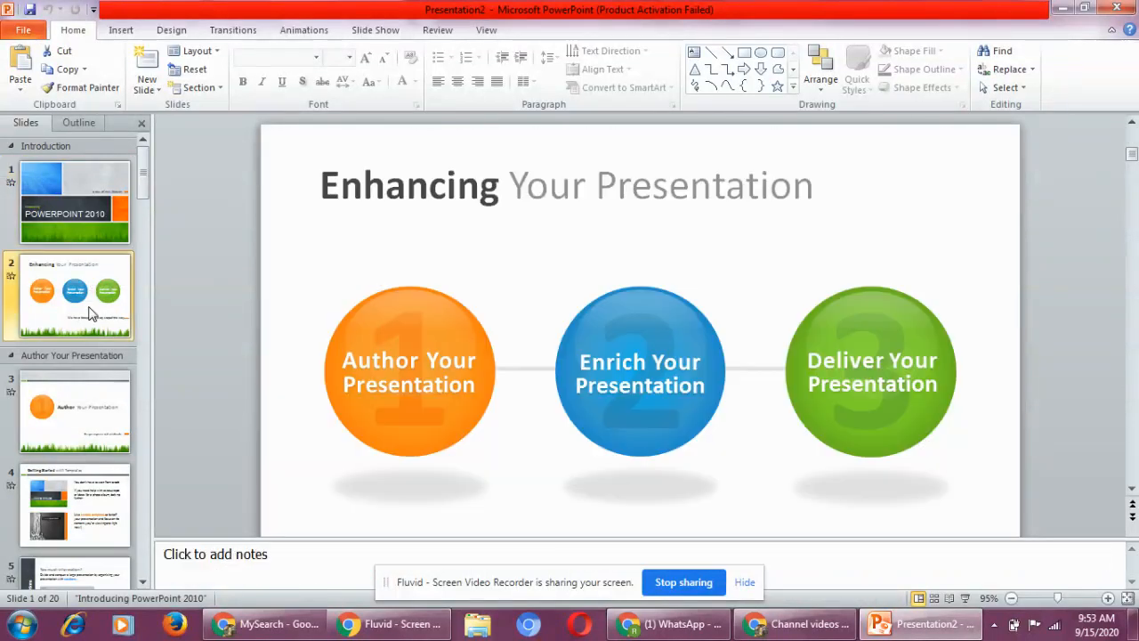
left_click(409, 369)
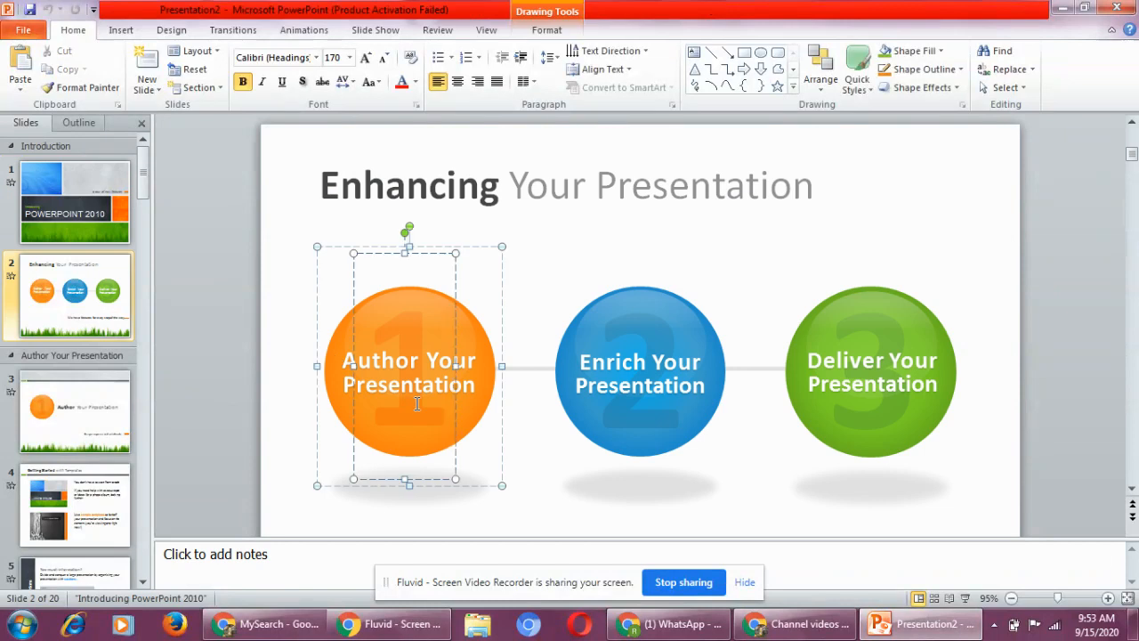
left_click(639, 370)
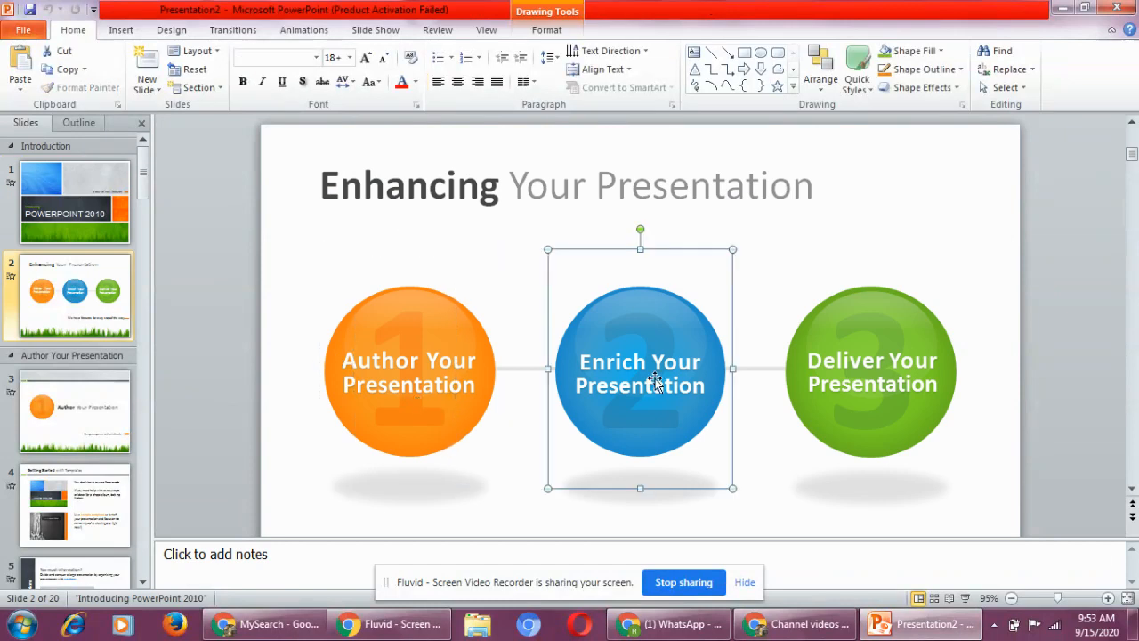
left_click(872, 372)
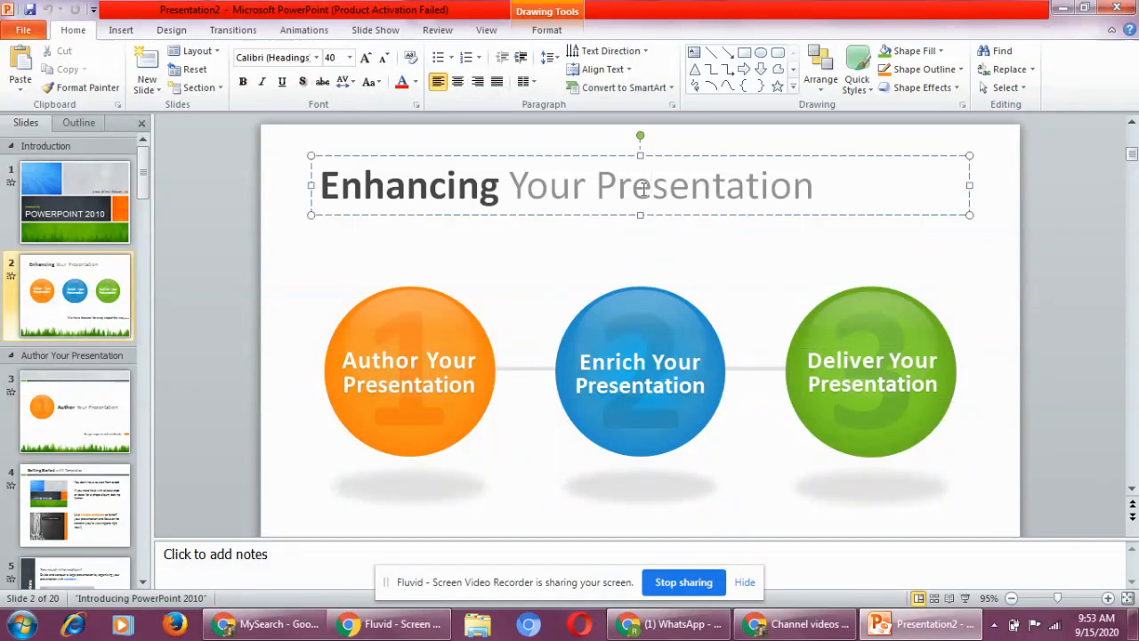
Step: Go to slide 3 and edit its 'Author Your Presentation' heading
left_click(75, 412)
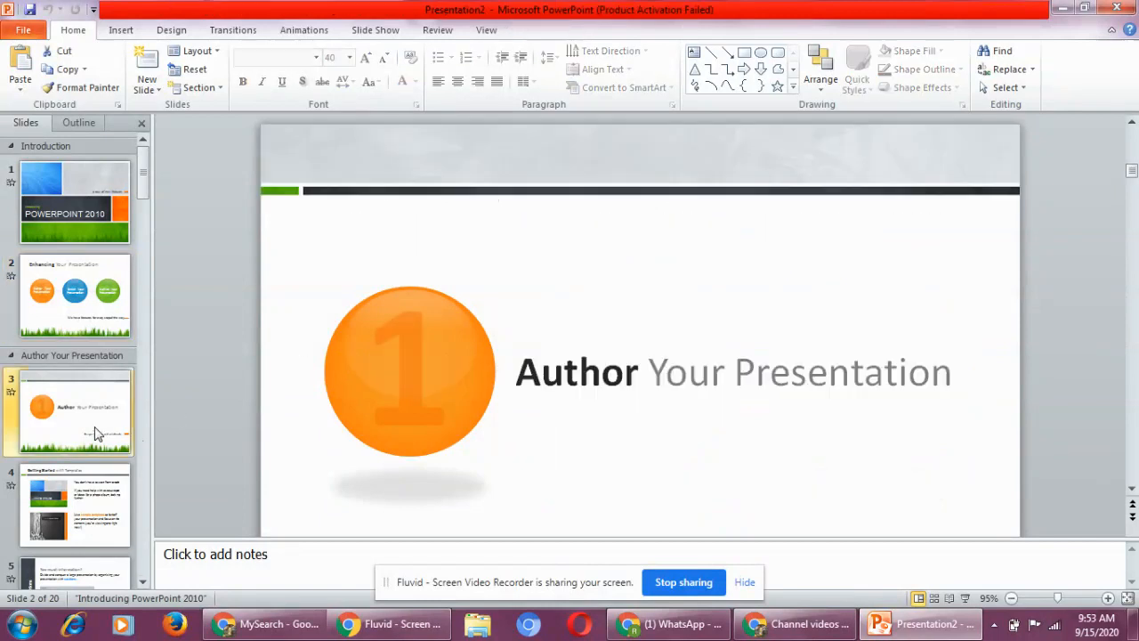
left_click(734, 372)
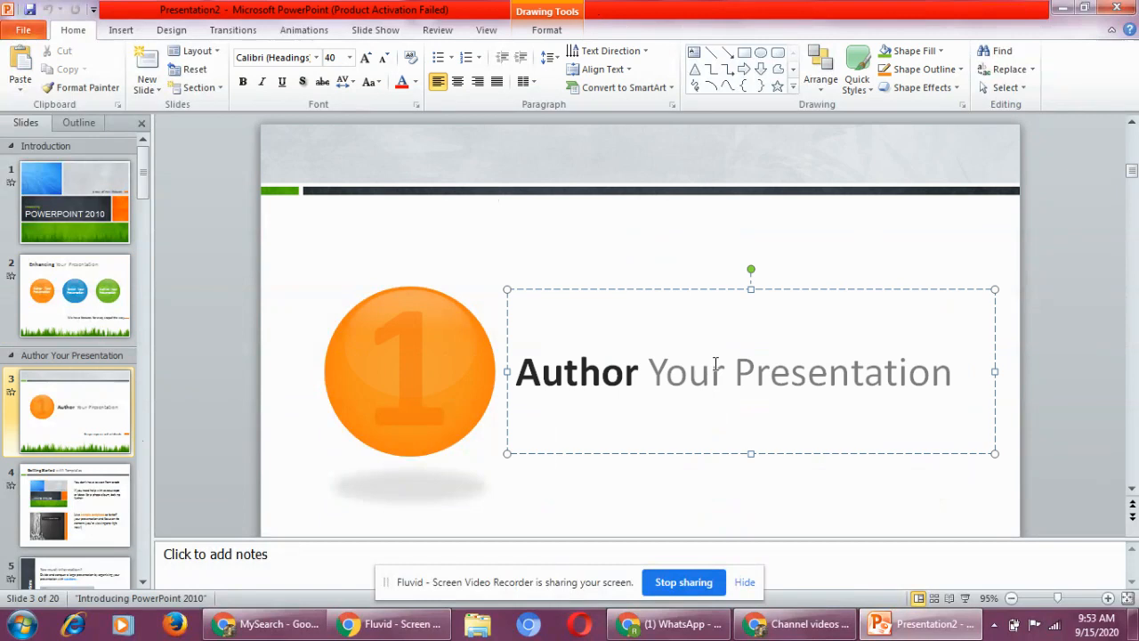
left_click(711, 372)
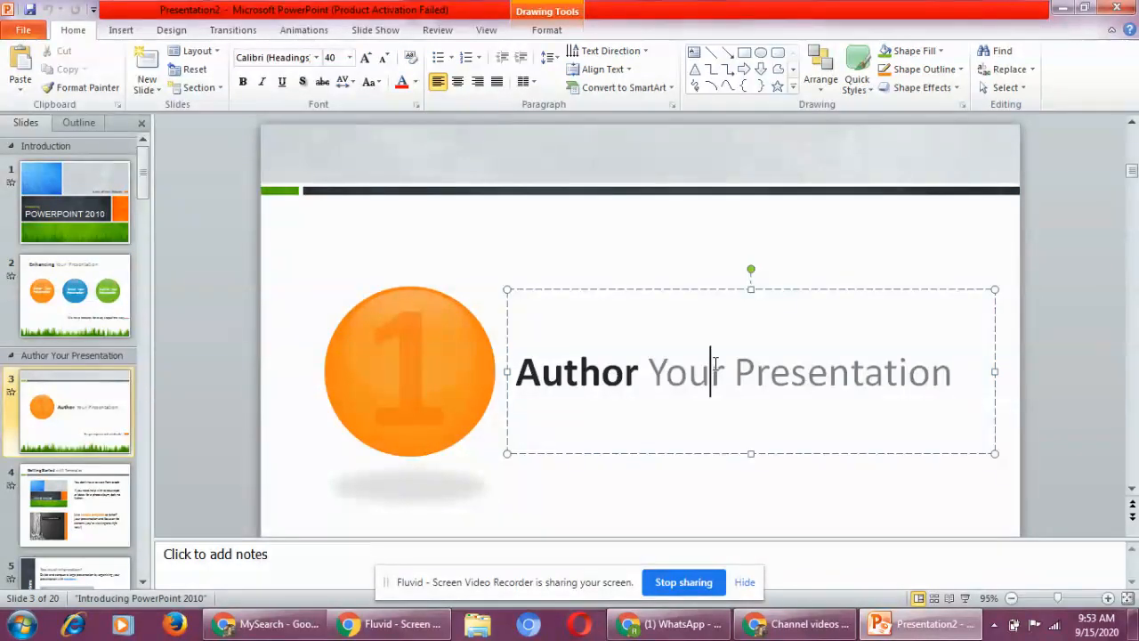